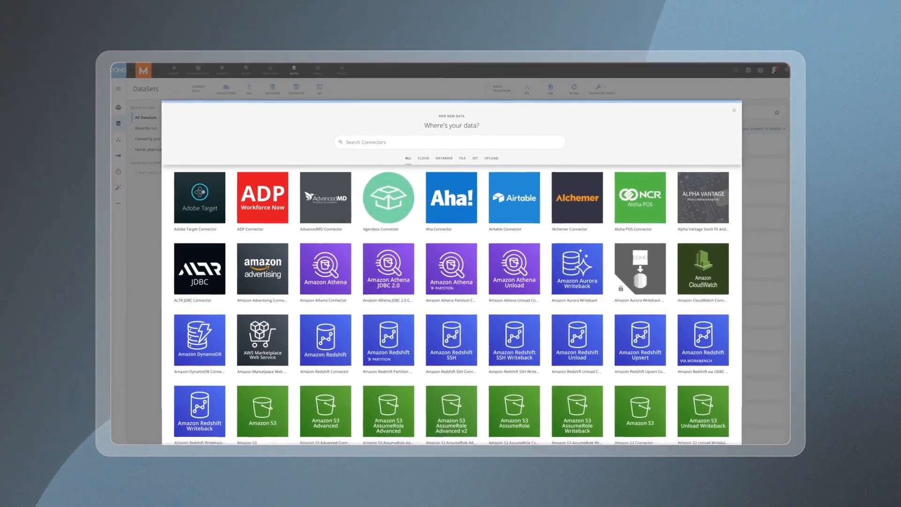
# Scroll past the dataflow overview and bring up the Add New Data connector catalog
pyautogui.scroll(-3)
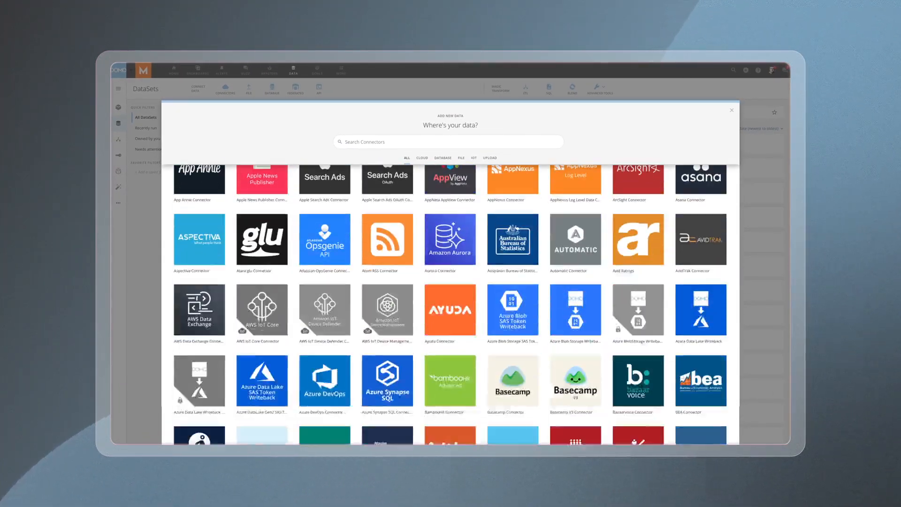
pyautogui.scroll(-3)
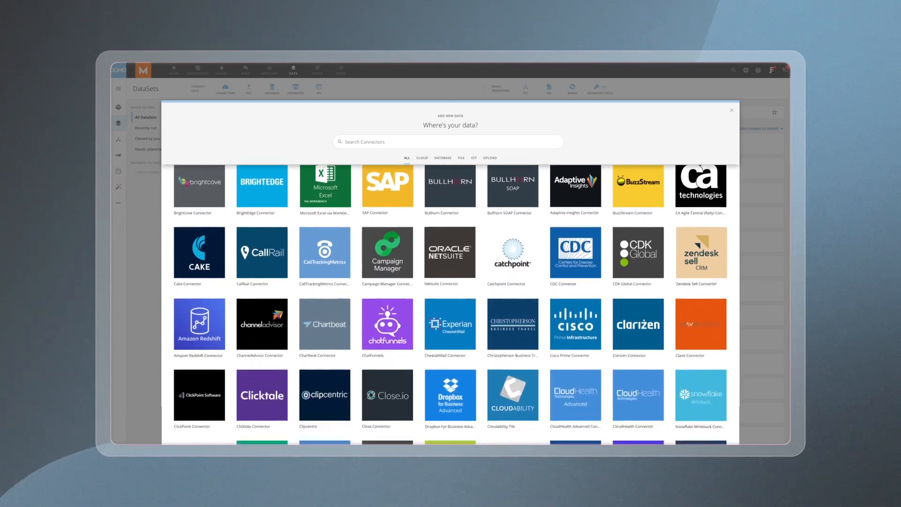
pyautogui.scroll(-3)
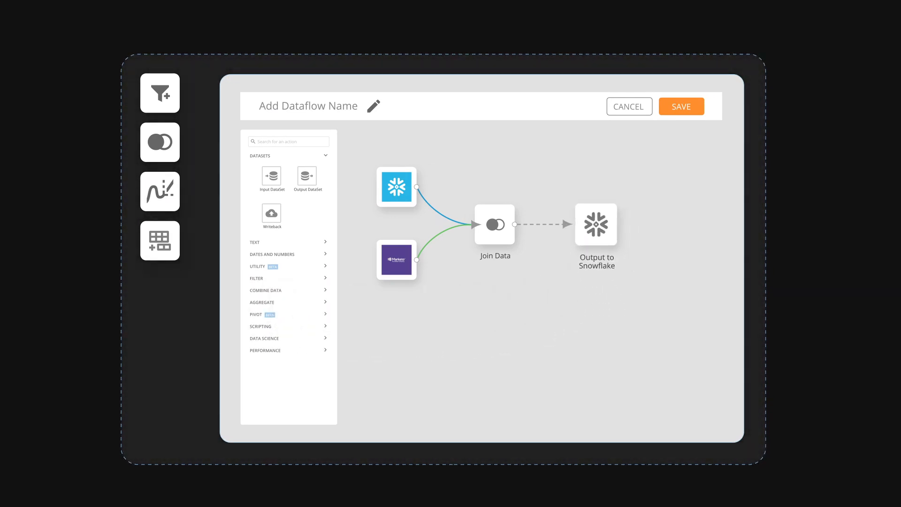
pyautogui.click(494, 224)
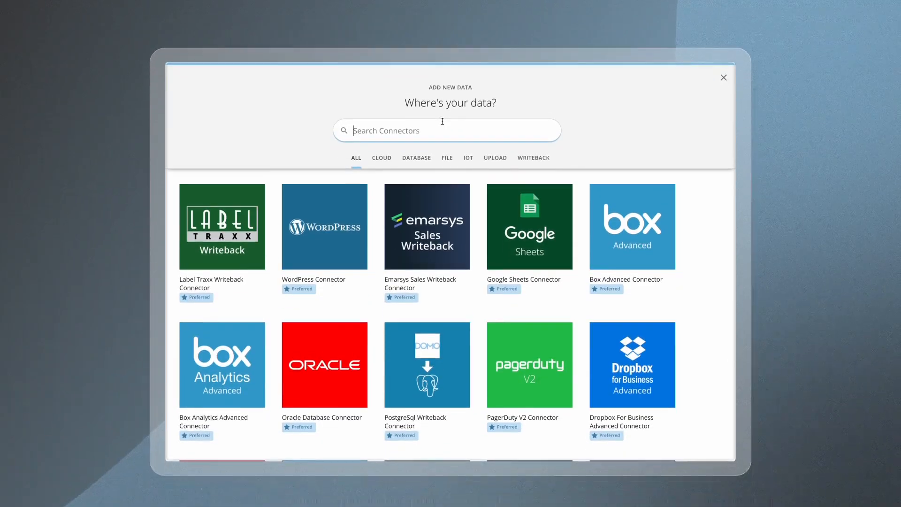
# Search 'smart', build a Smartsheet All Sheets dataset on Snowflake - Domo cloud, run it and refresh Snowflake
pyautogui.write('smart')
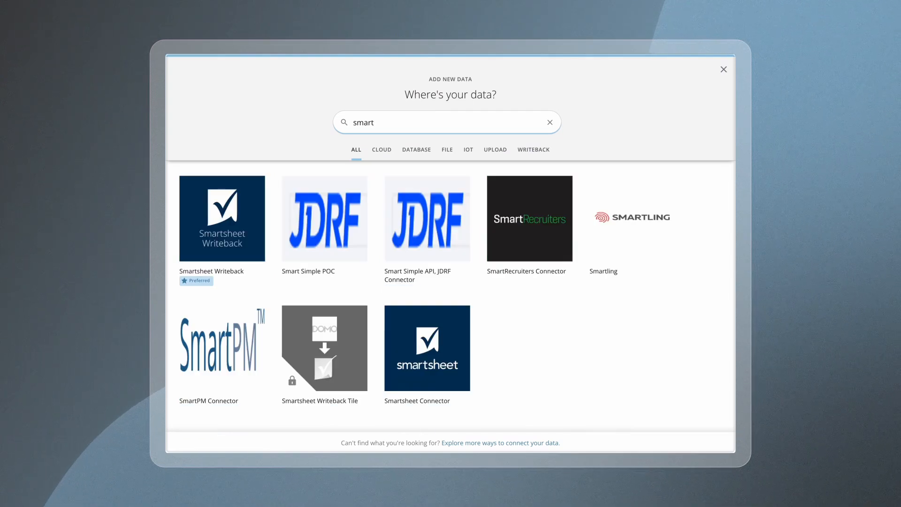
pyautogui.click(427, 349)
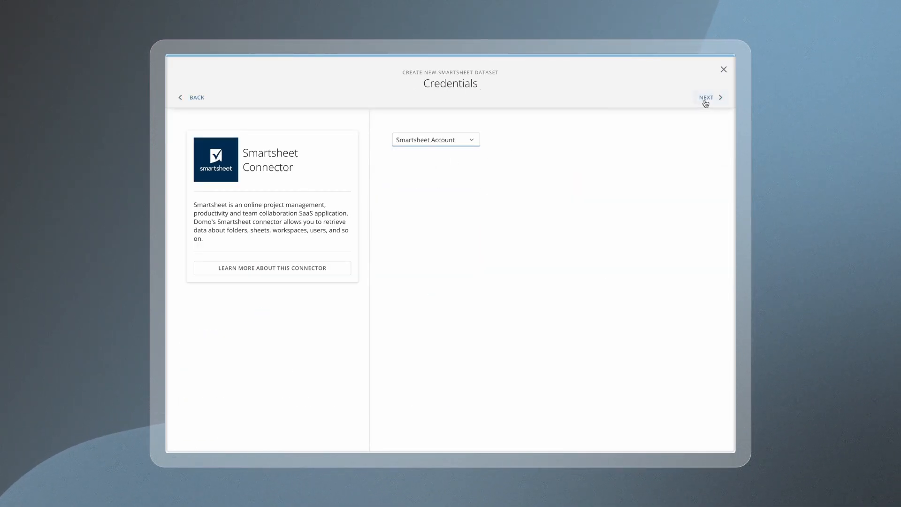
pyautogui.click(706, 97)
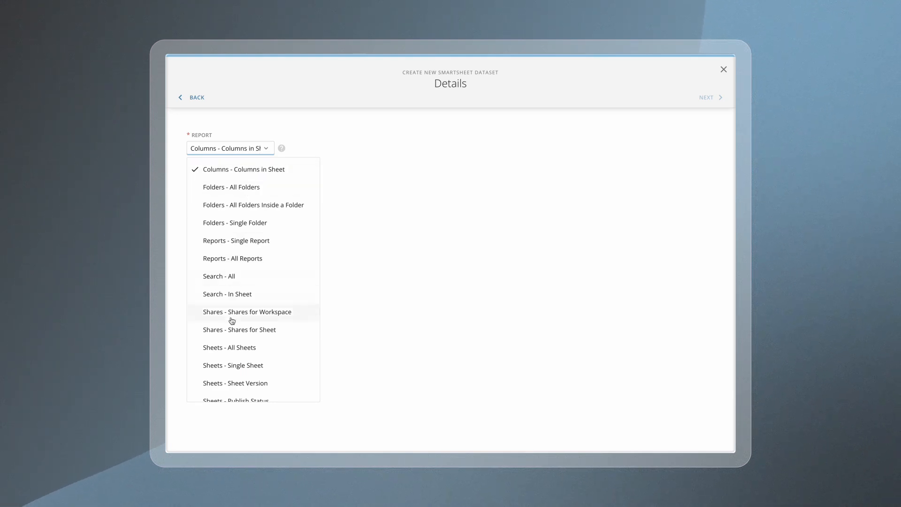
pyautogui.click(229, 347)
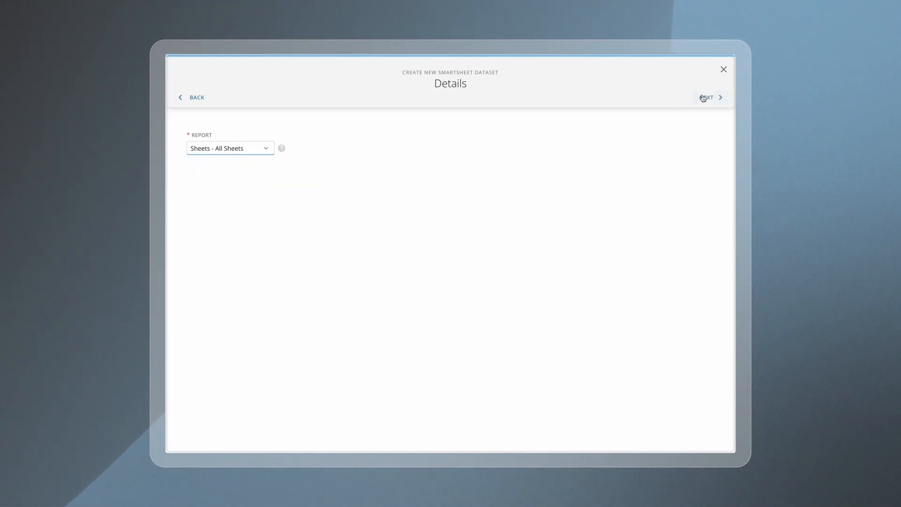
pyautogui.click(708, 97)
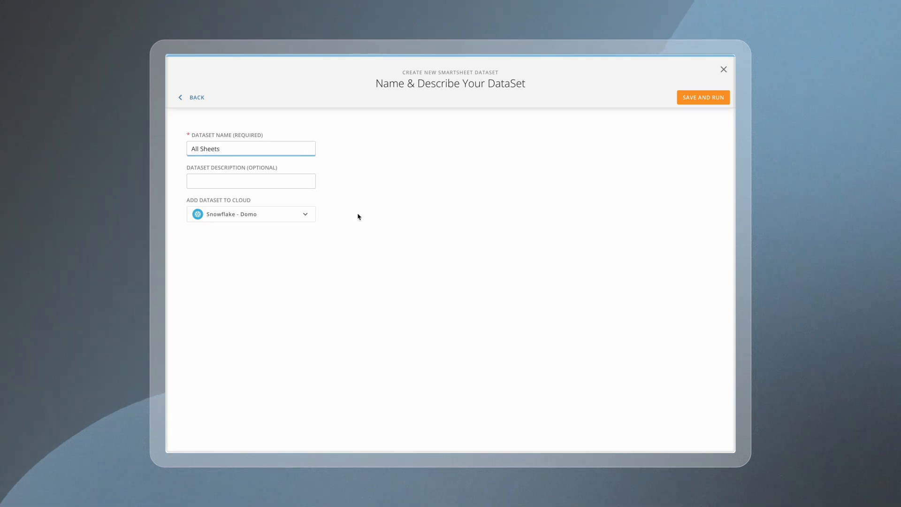
pyautogui.click(703, 97)
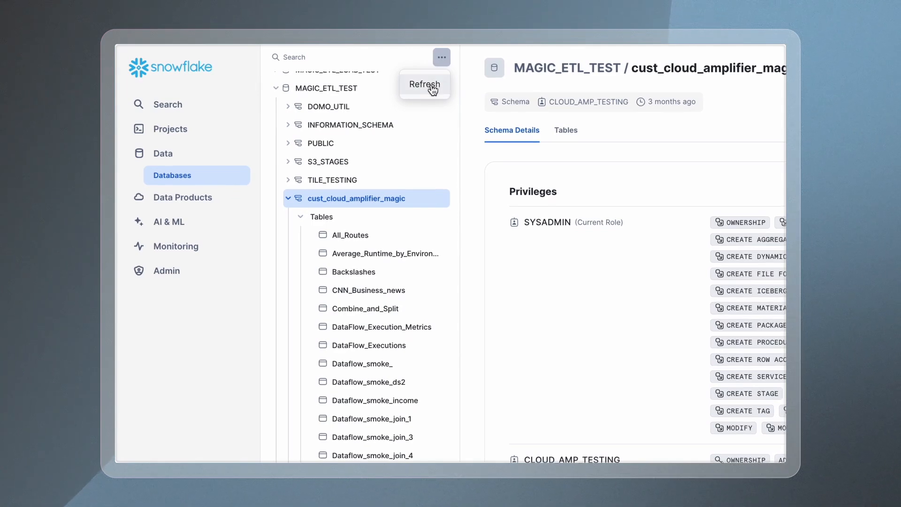
pyautogui.click(355, 159)
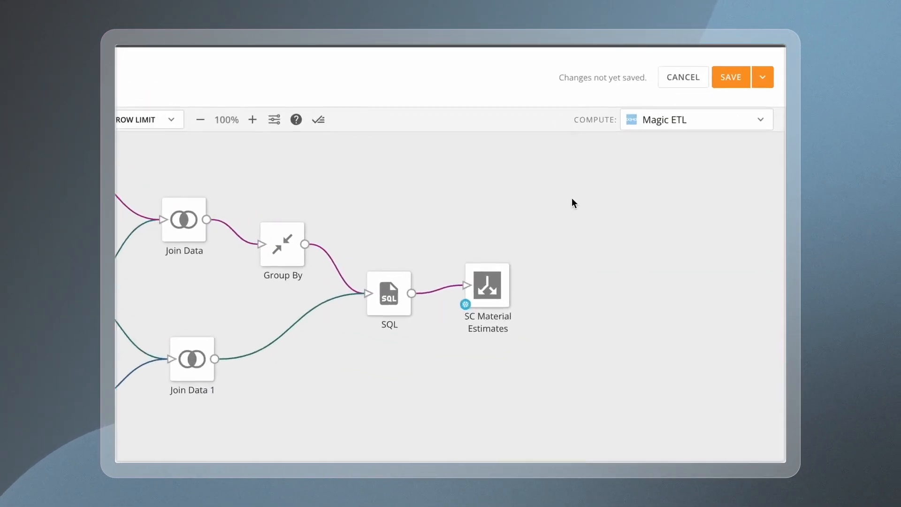
# Switch the dataflow's compute engine to Snowflake - Domo, then save and run it
pyautogui.click(758, 119)
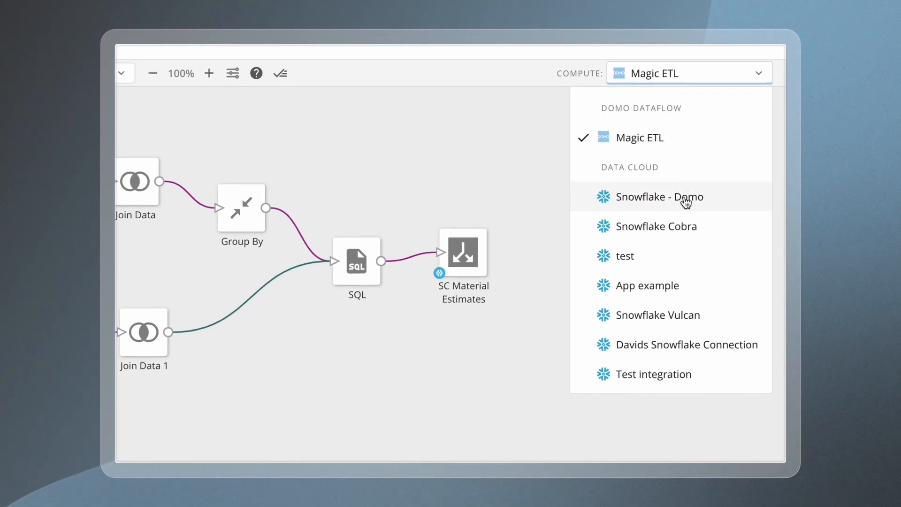
pyautogui.click(657, 197)
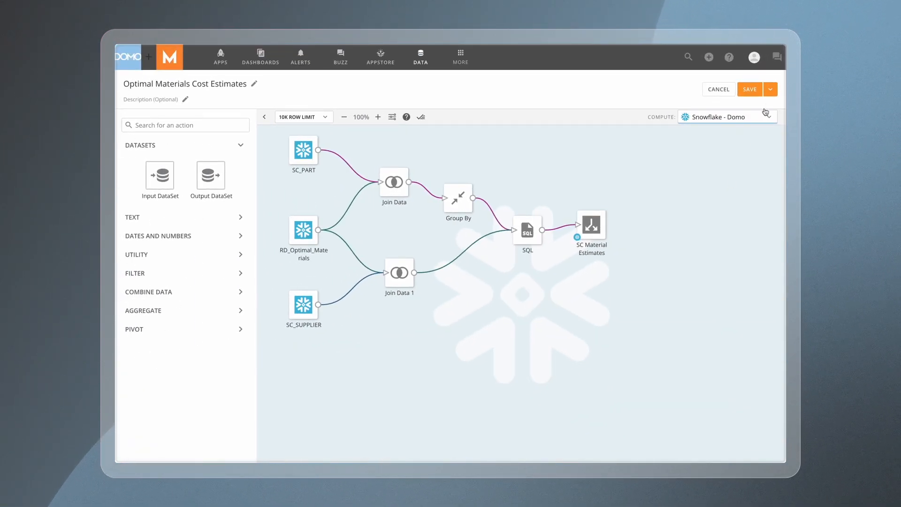
pyautogui.click(749, 89)
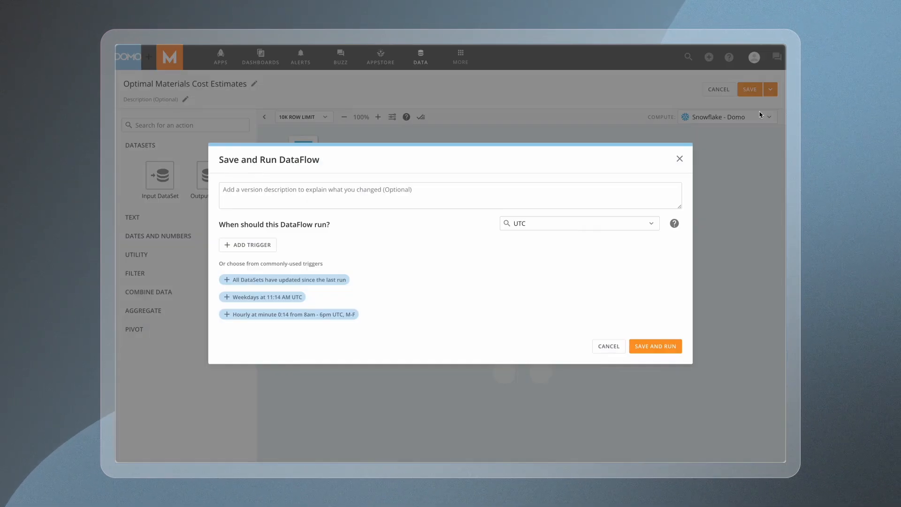
pyautogui.click(655, 346)
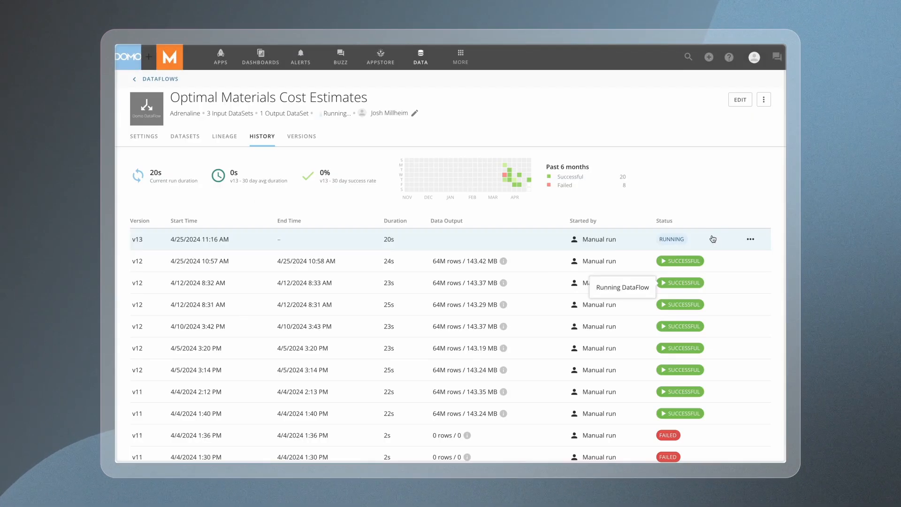